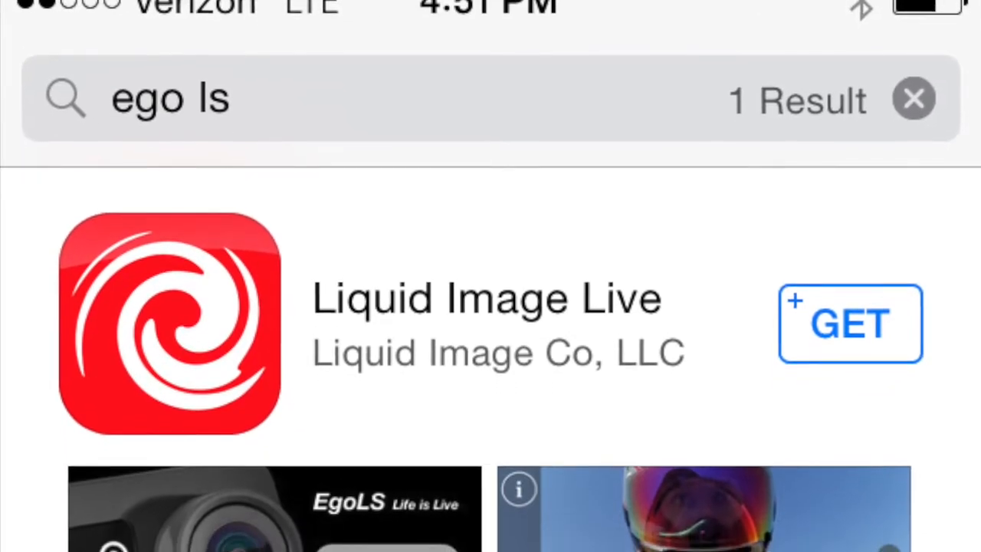
- Select the DIRECT-Camera2 network in the Wi-Fi list and join it with its password
scroll(up, 3)
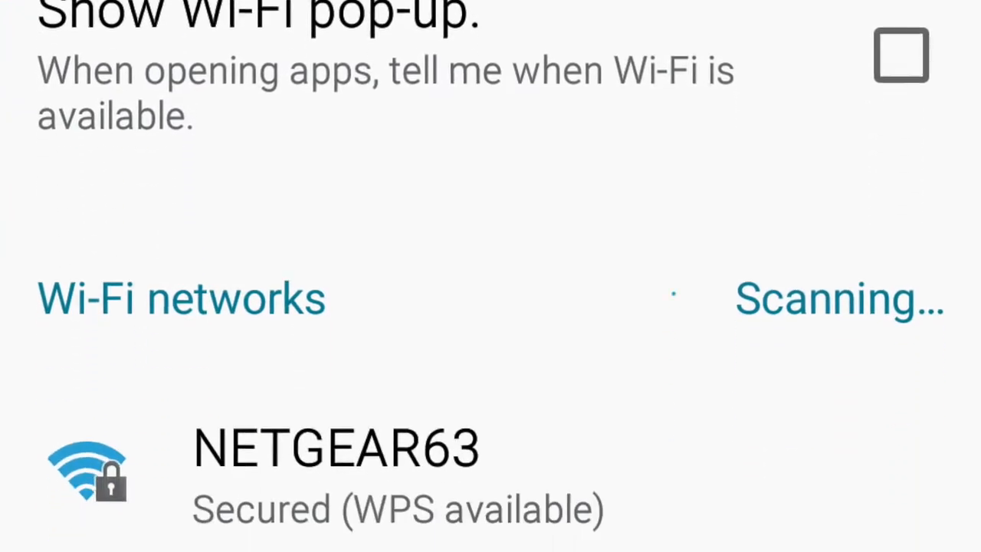
scroll(down, 3)
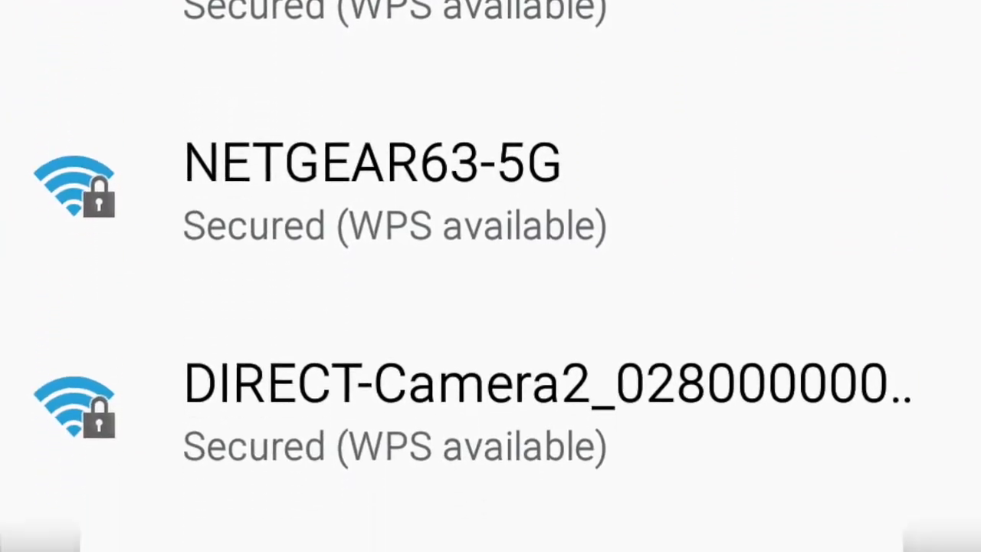
click(372, 161)
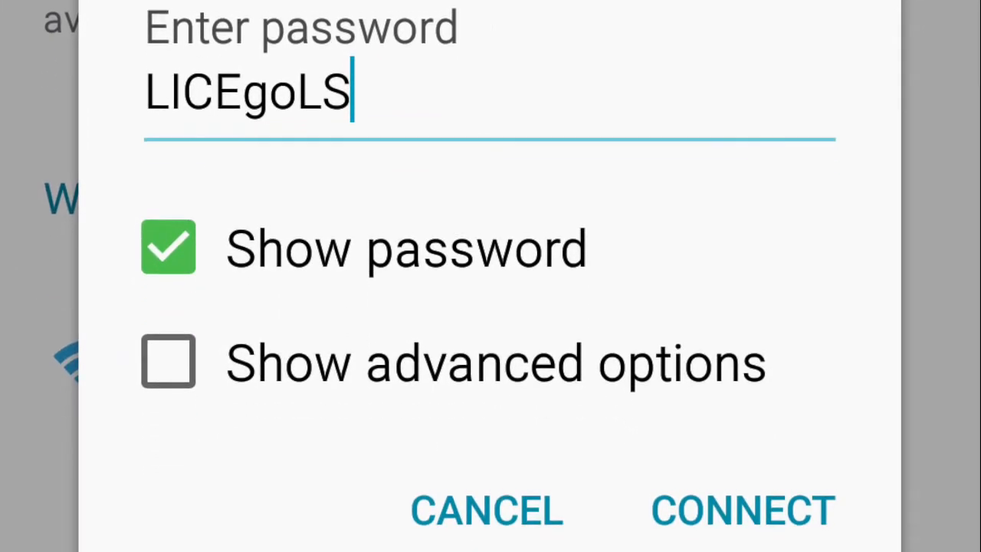
click(741, 510)
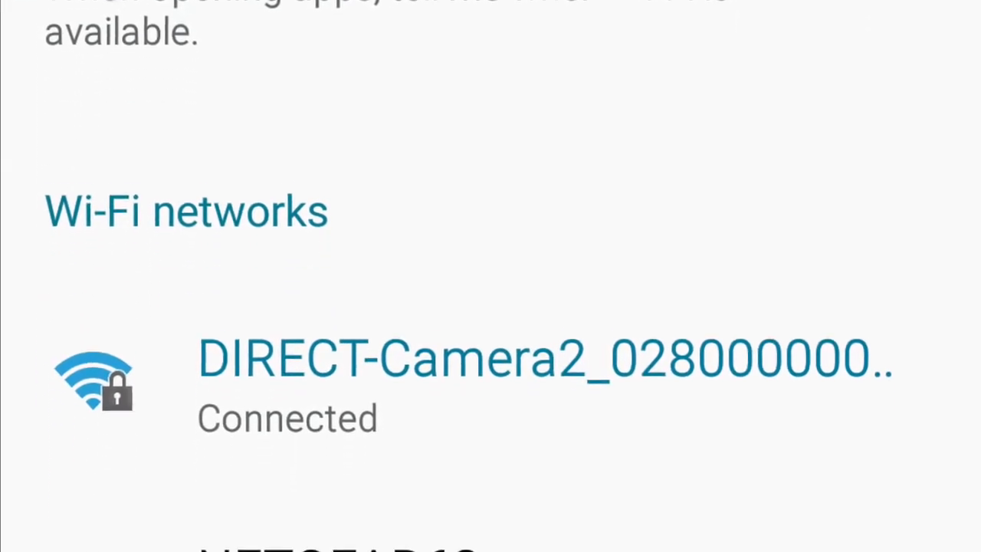
scroll(up, 3)
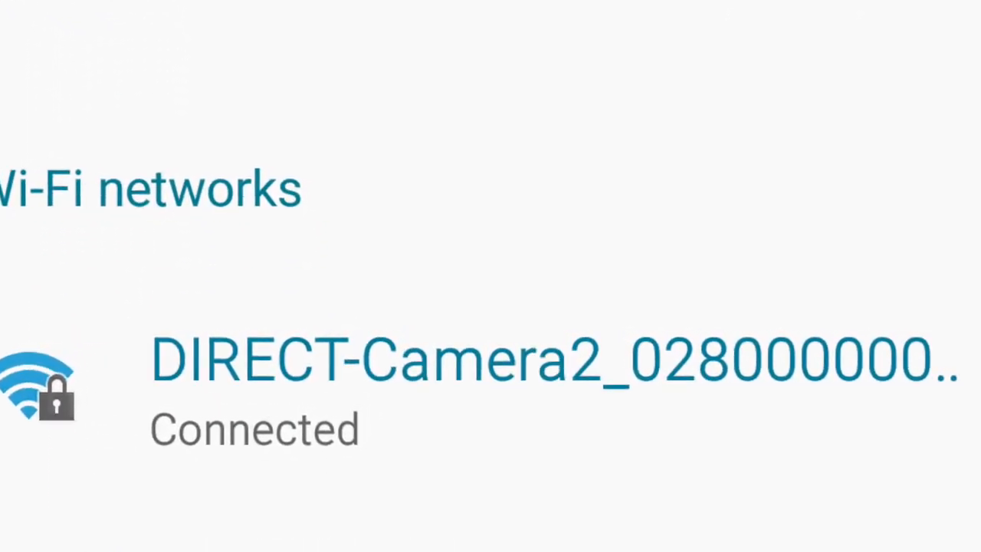